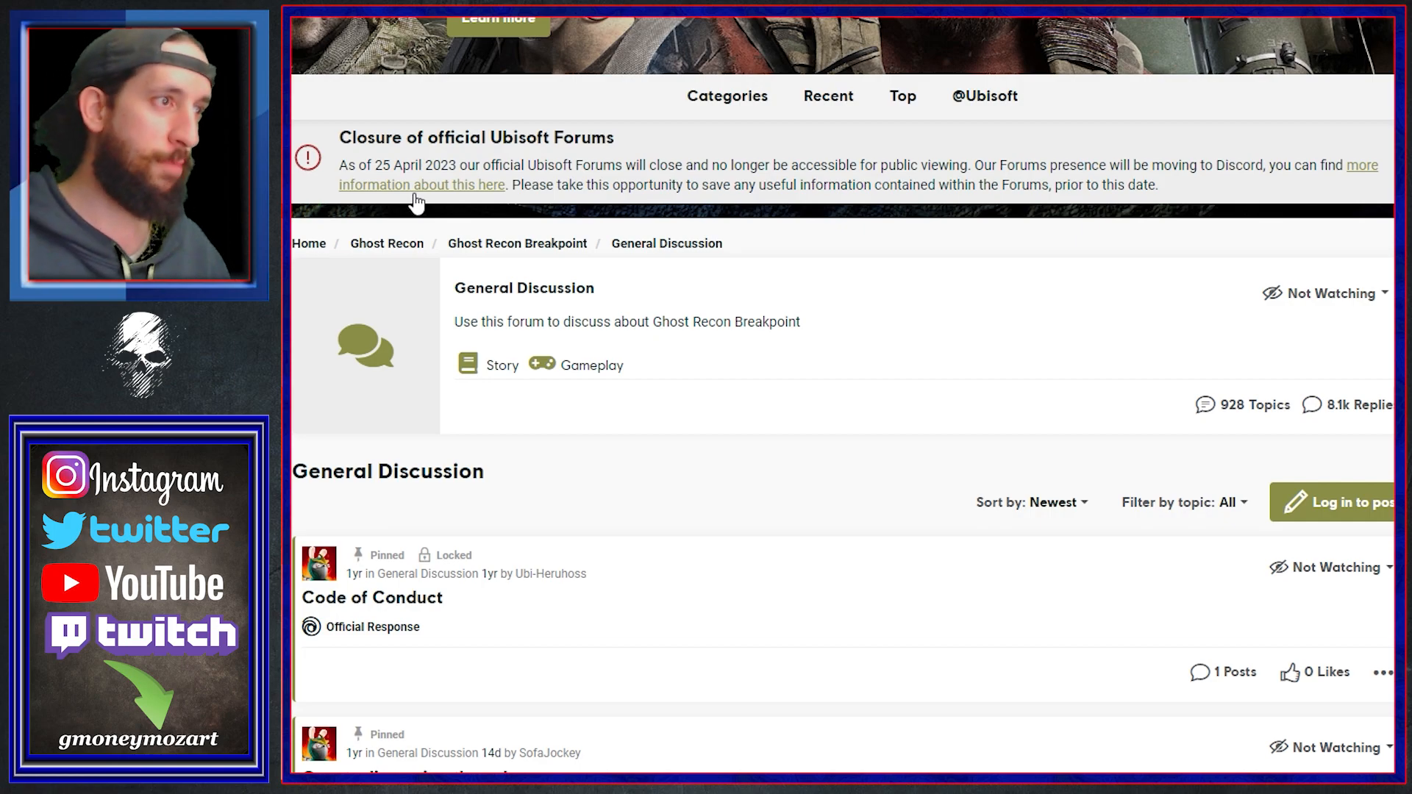
Follow the closure banner's 'more information' link to the official Ubisoft Discord servers list thread
{"action": "left_click", "coordinate": [422, 184]}
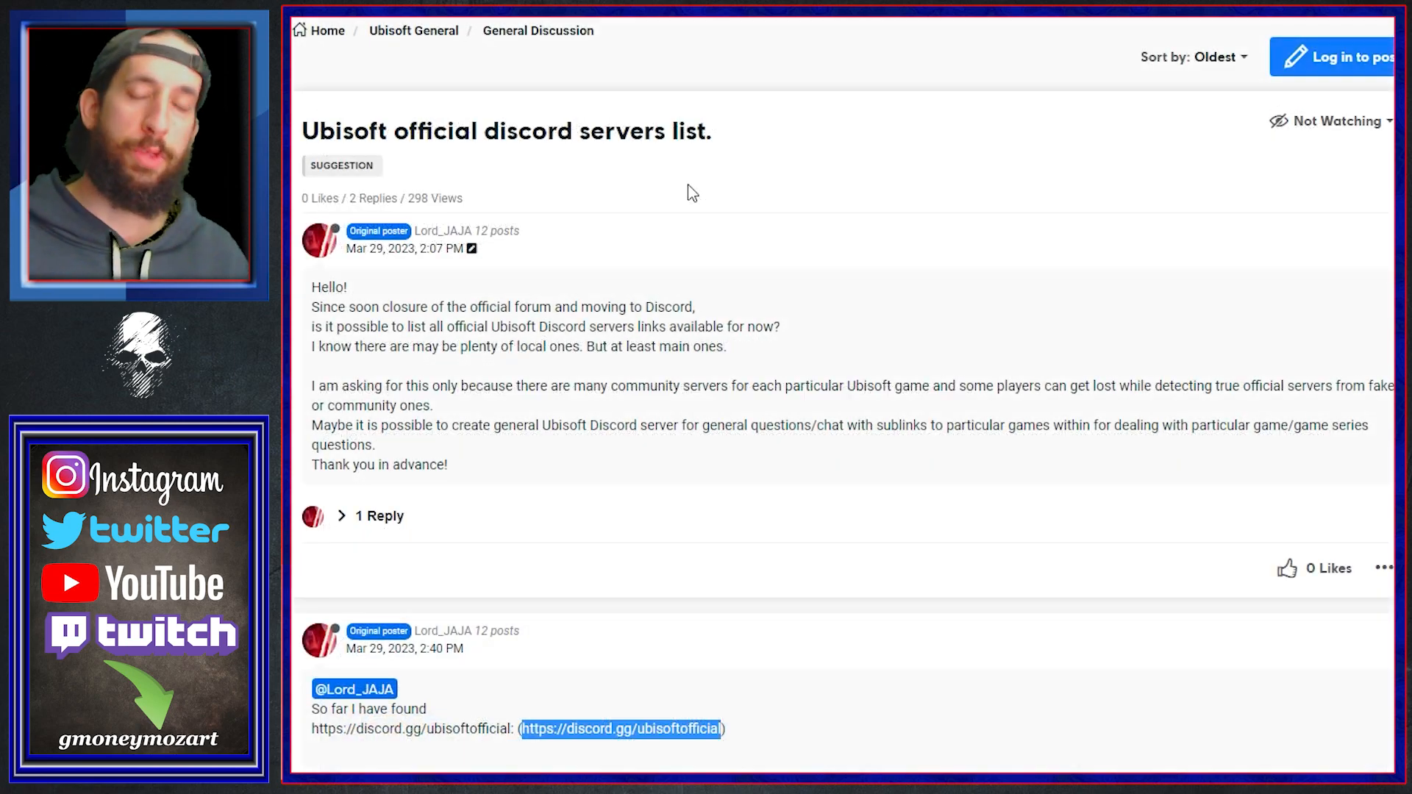
{"action": "mouse_move", "coordinate": [450, 79]}
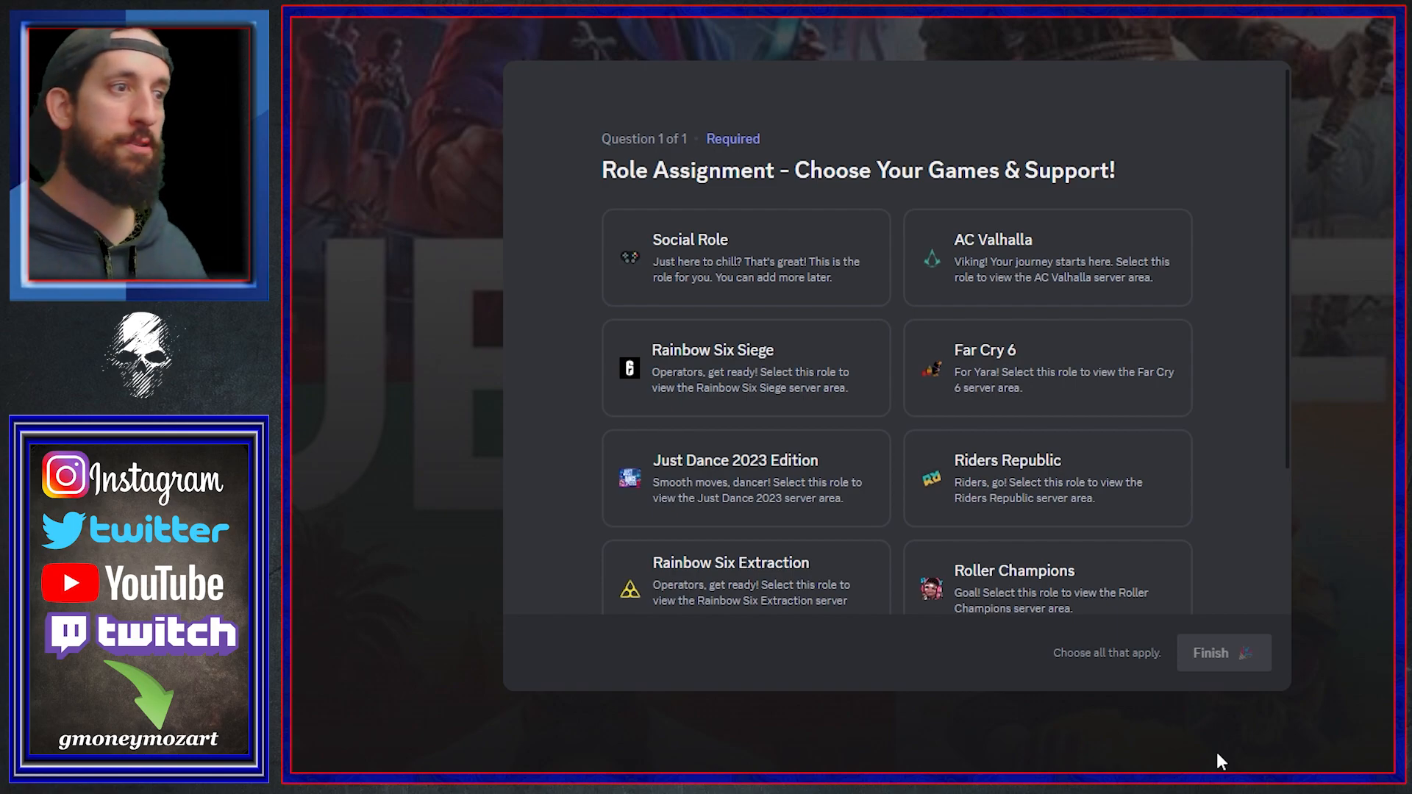
{"action": "mouse_move", "coordinate": [1191, 687]}
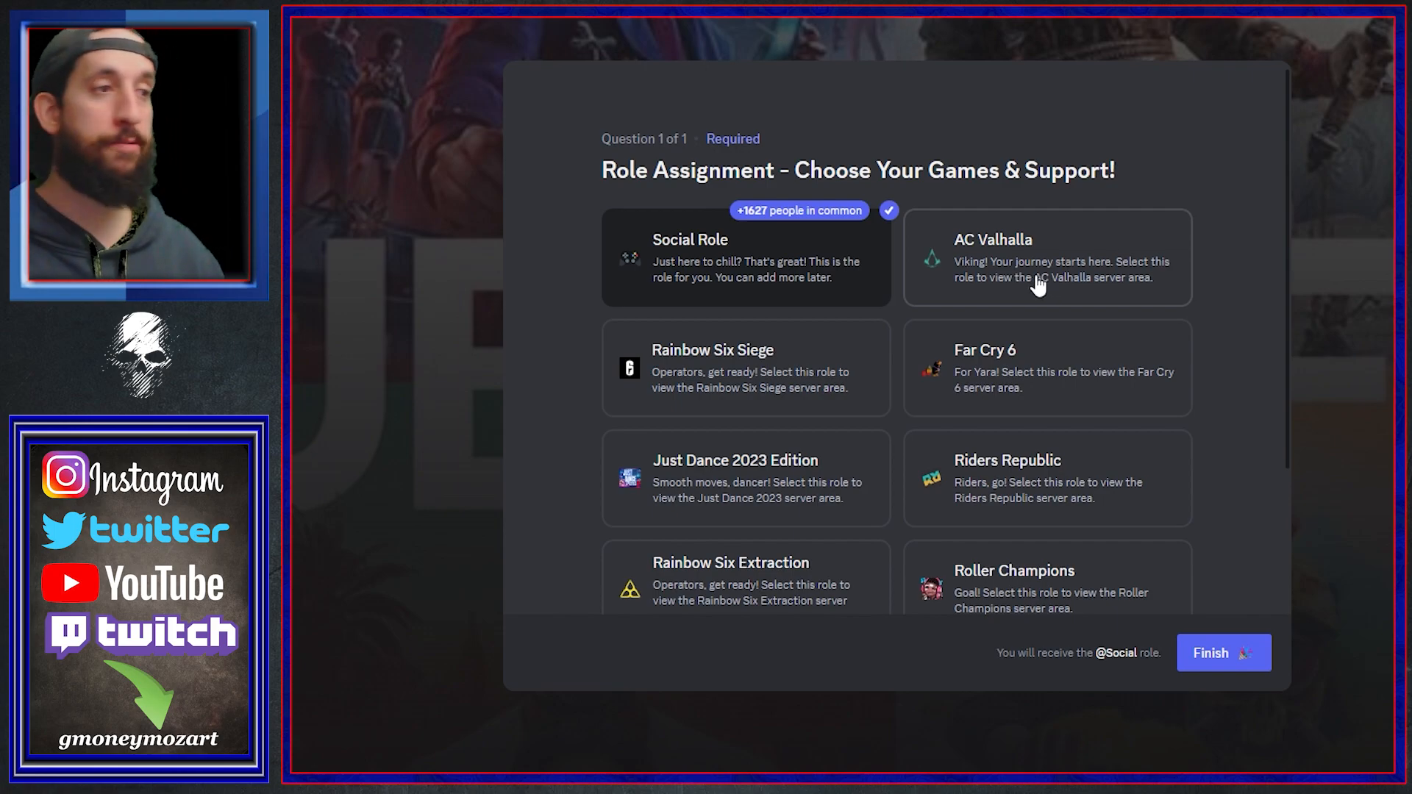
Scroll the Ubisoft role assignment screen to choose the Social Role card
{"action": "scroll", "scroll_direction": "down", "scroll_amount": 3}
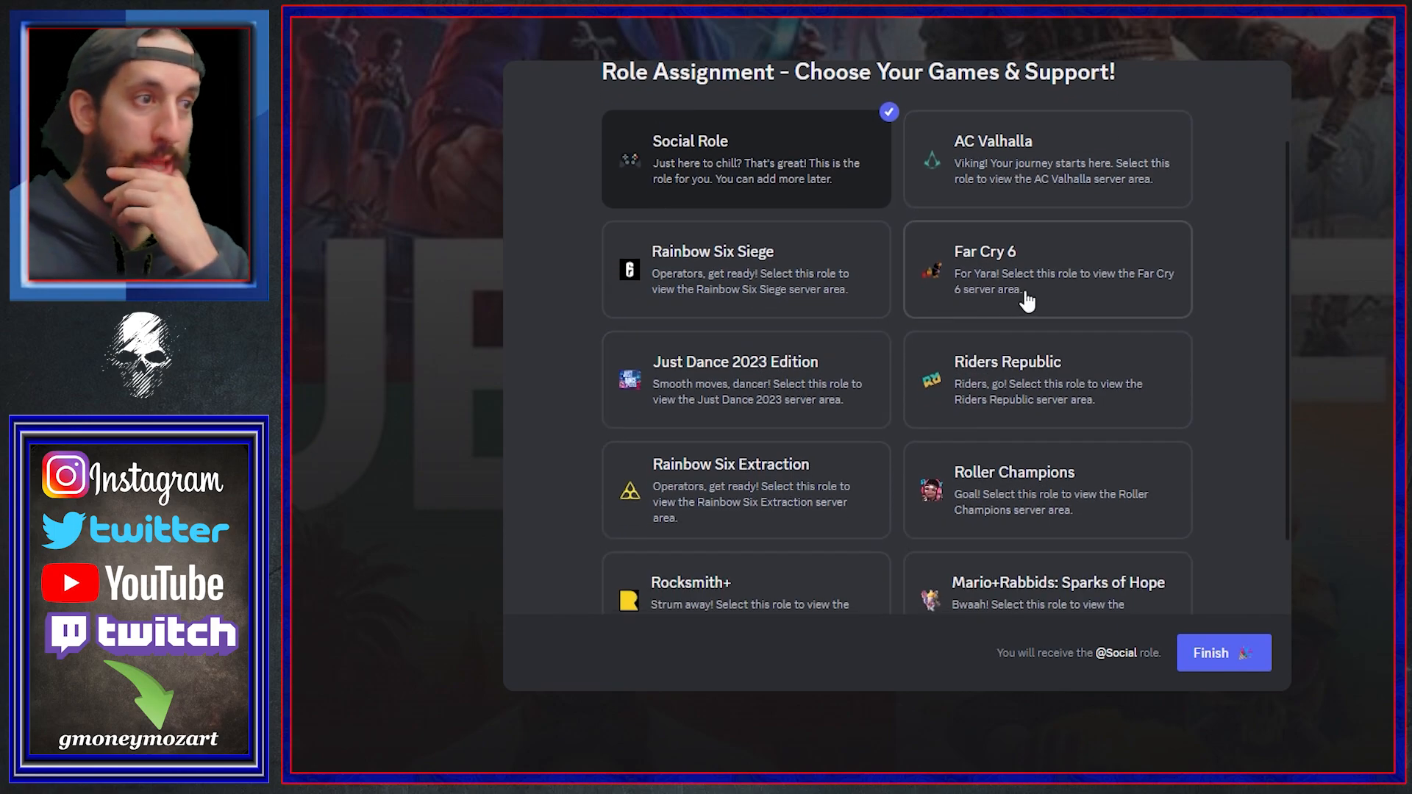
{"action": "scroll", "scroll_direction": "down", "scroll_amount": 3}
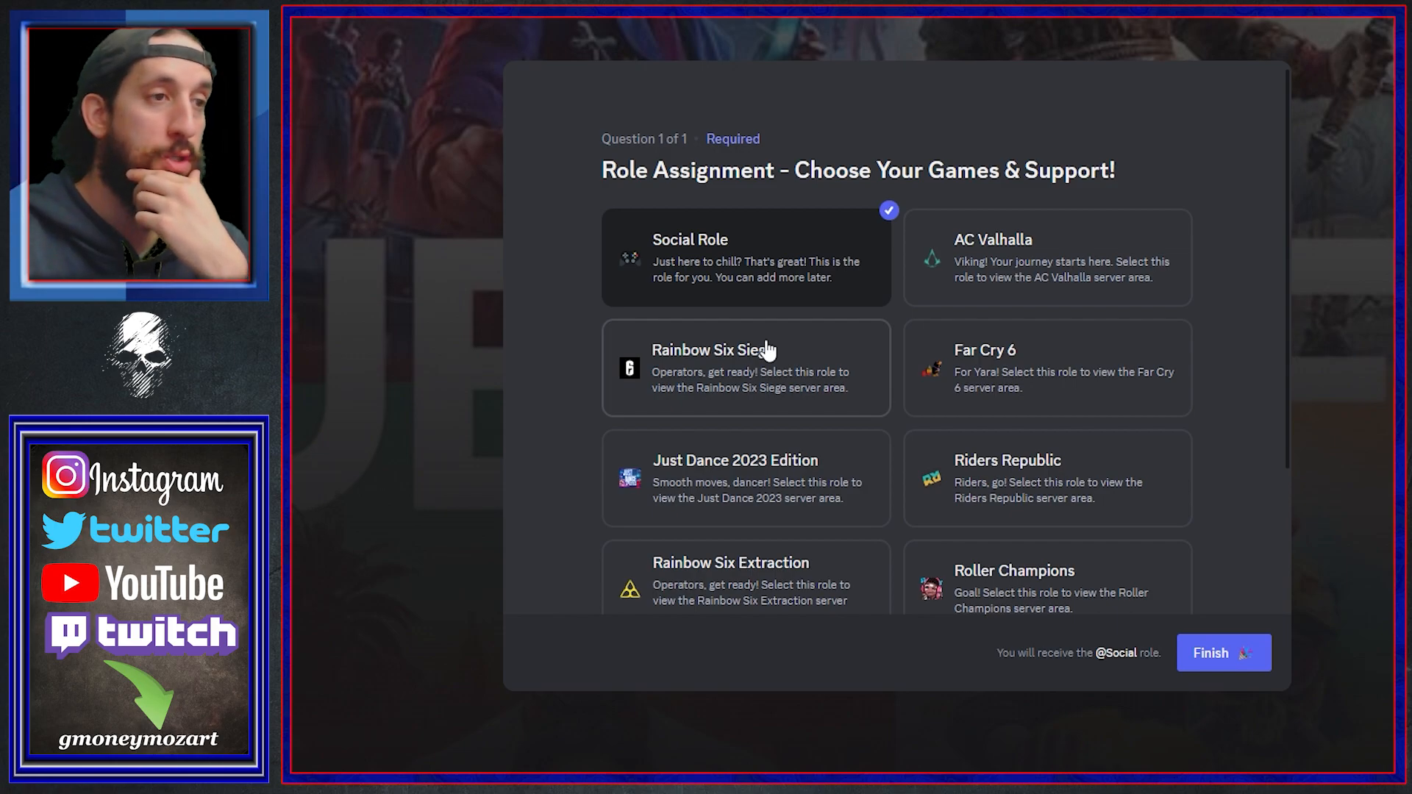
{"action": "mouse_move", "coordinate": [1112, 487]}
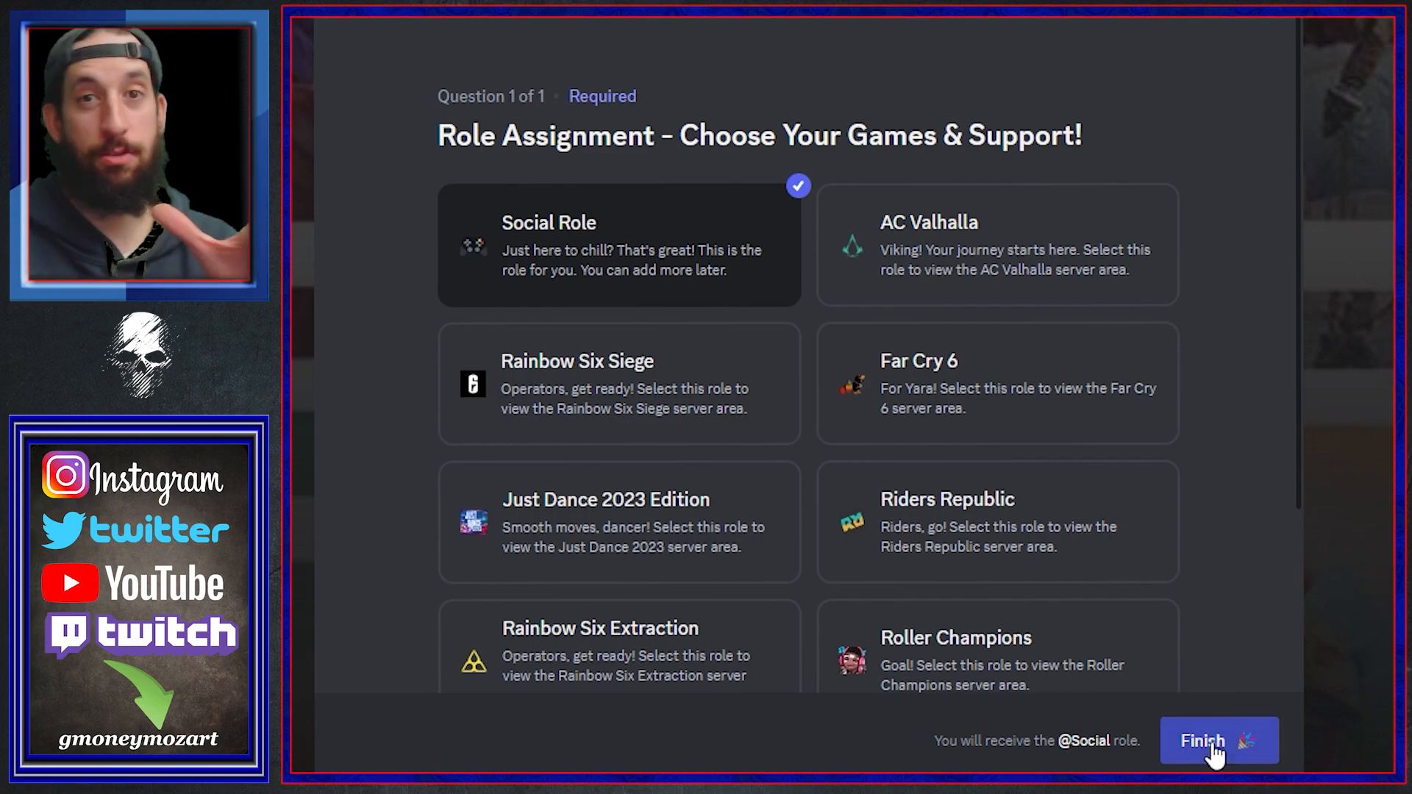
Finish role assignment and enter the Ubisoft server's #welcome channel
{"action": "left_click", "coordinate": [1217, 741]}
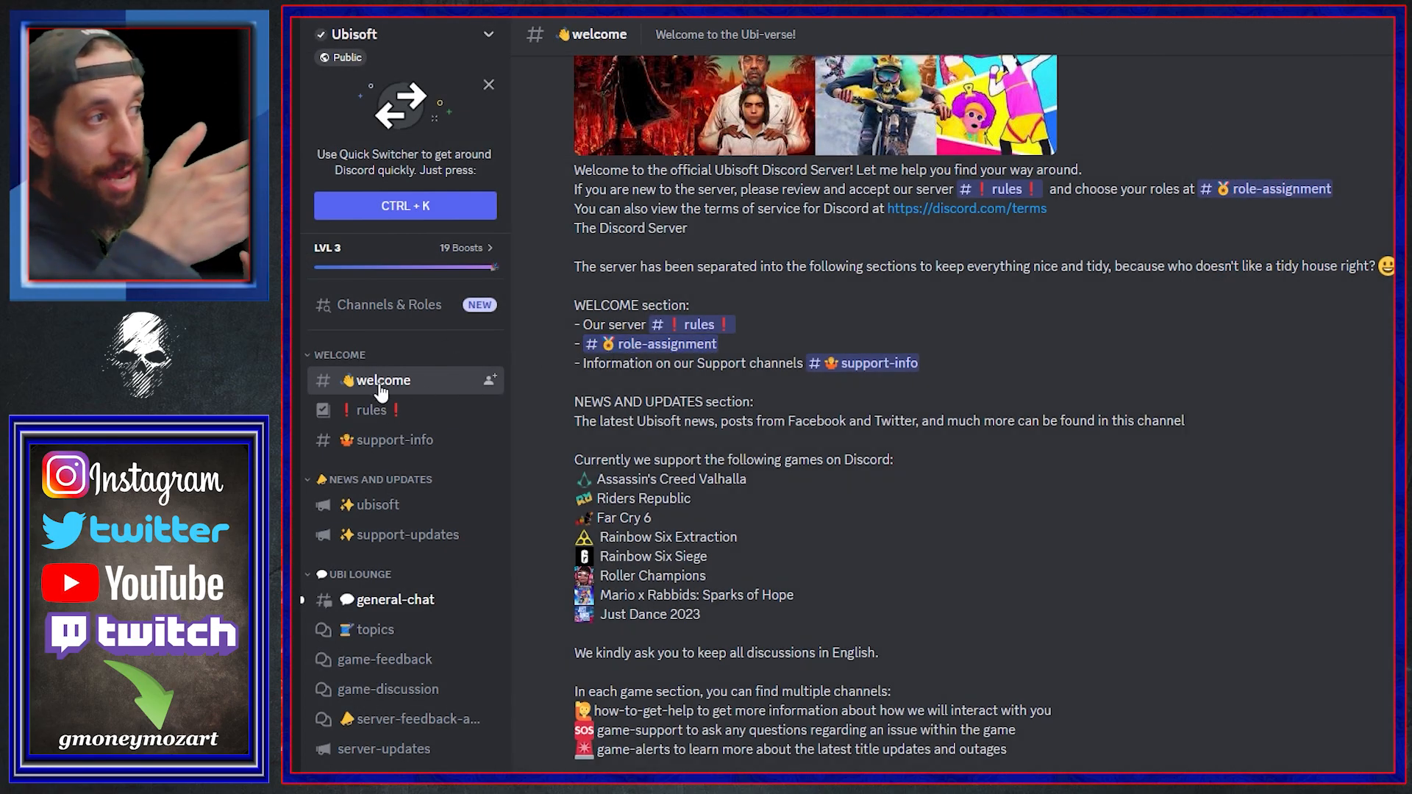
{"action": "mouse_move", "coordinate": [378, 505]}
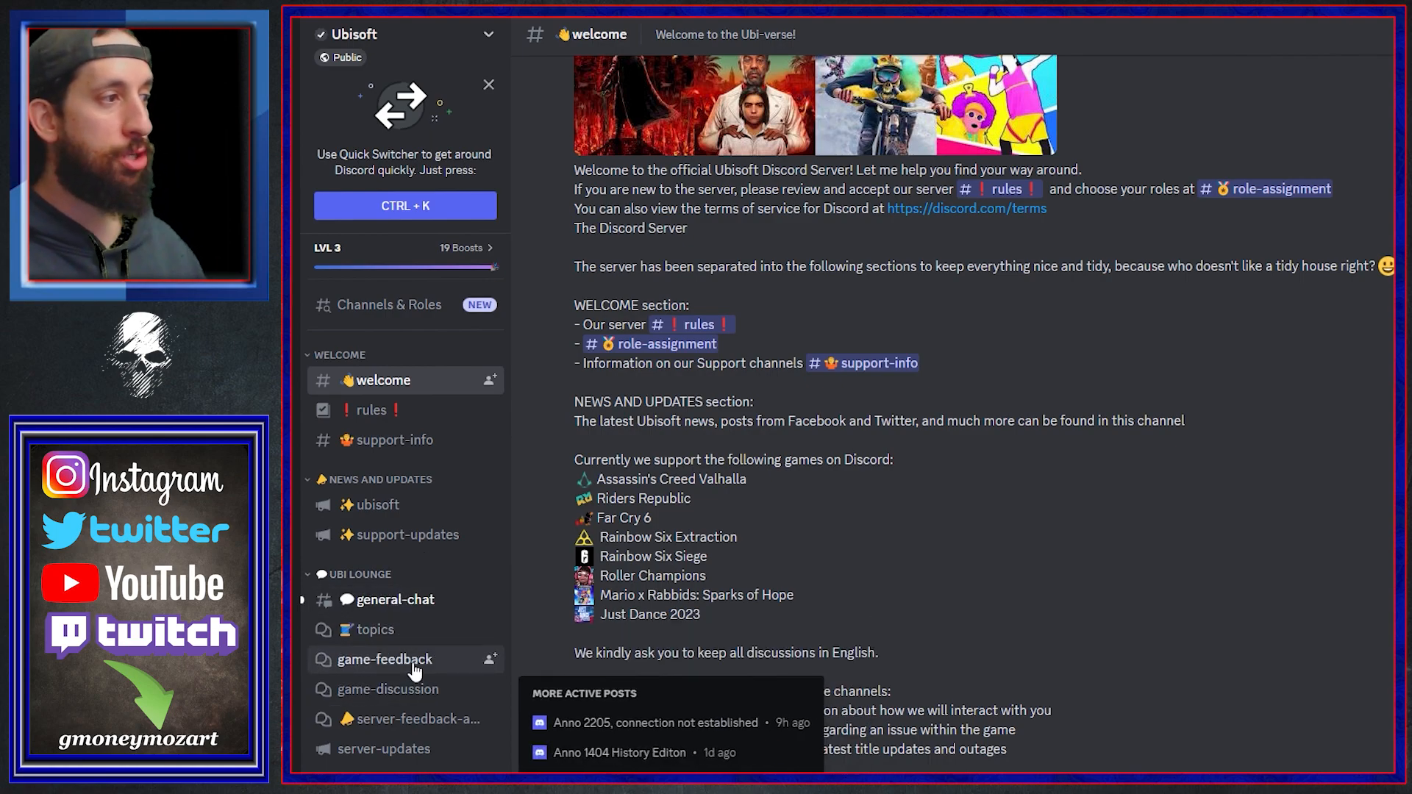
{"action": "mouse_move", "coordinate": [387, 689]}
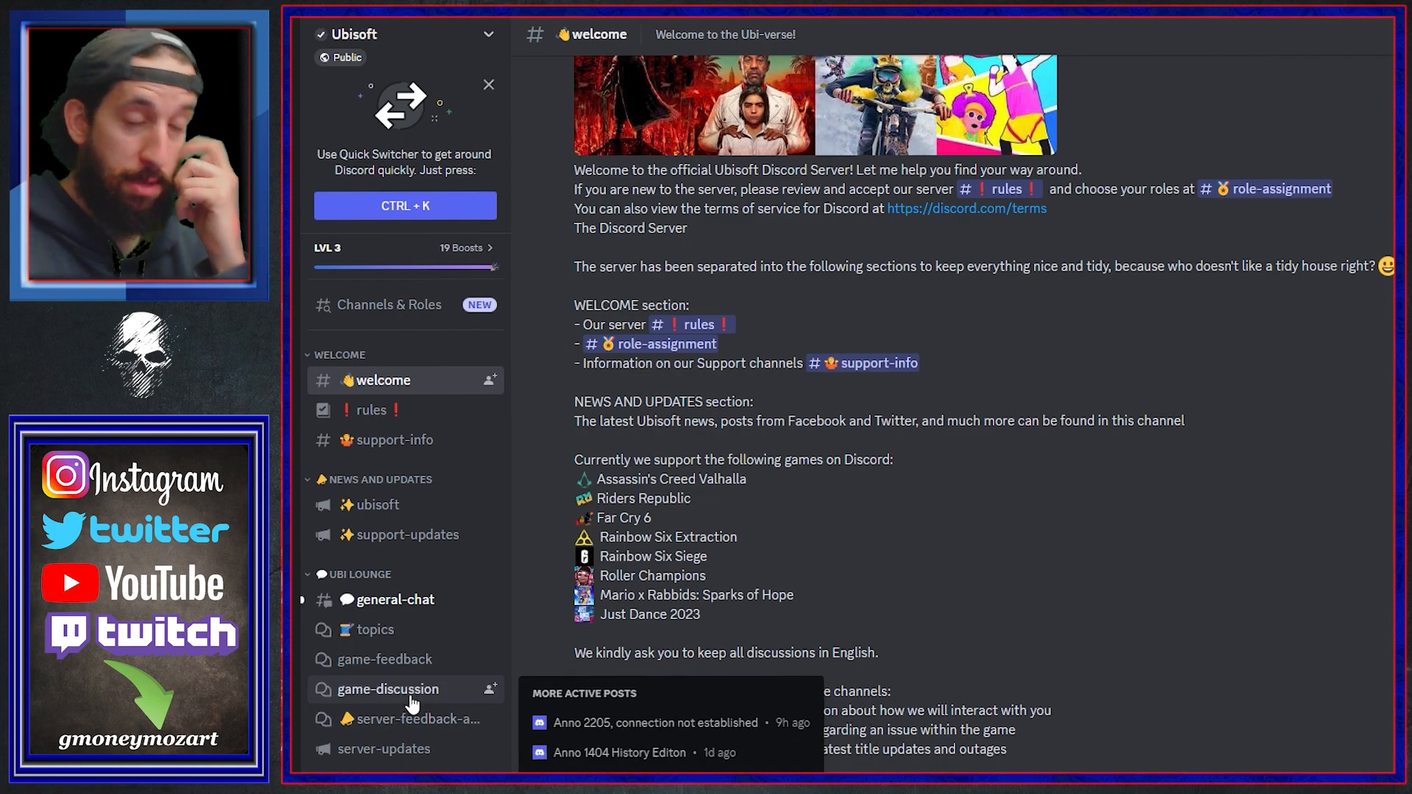
Browse game-feedback posts filtered by Ghost Recon Series, then clear the tag filter
{"action": "left_click", "coordinate": [389, 690]}
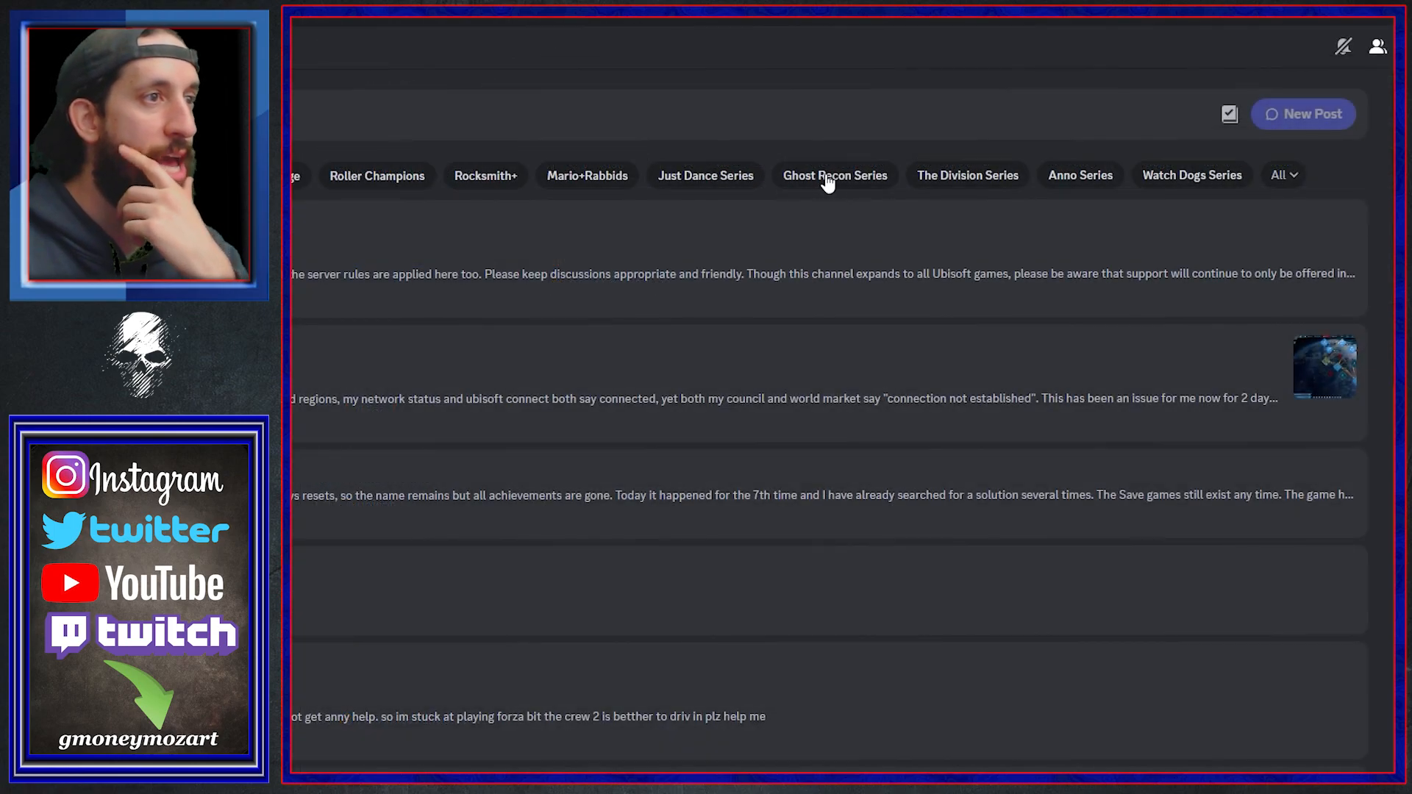
{"action": "left_click", "coordinate": [834, 175]}
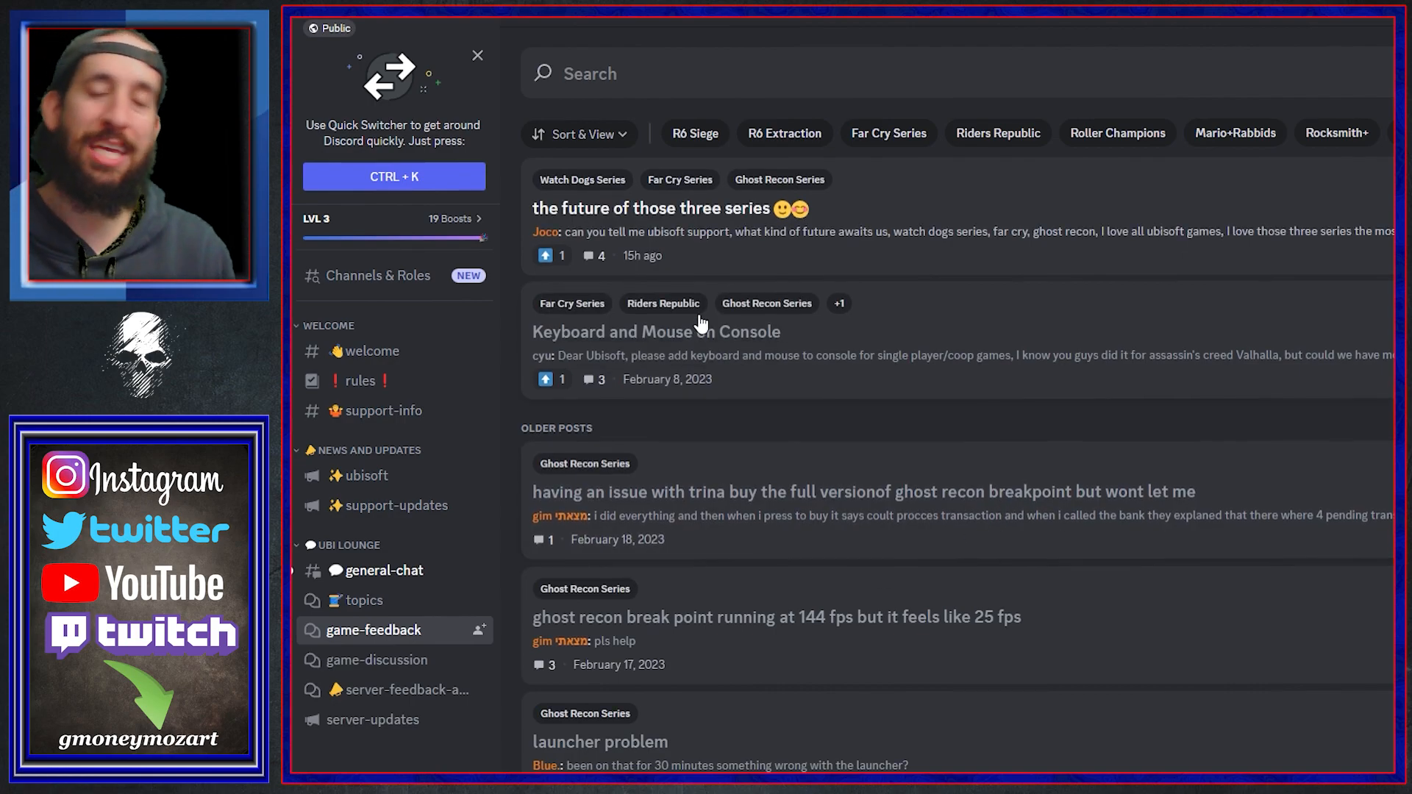
{"action": "mouse_move", "coordinate": [780, 567]}
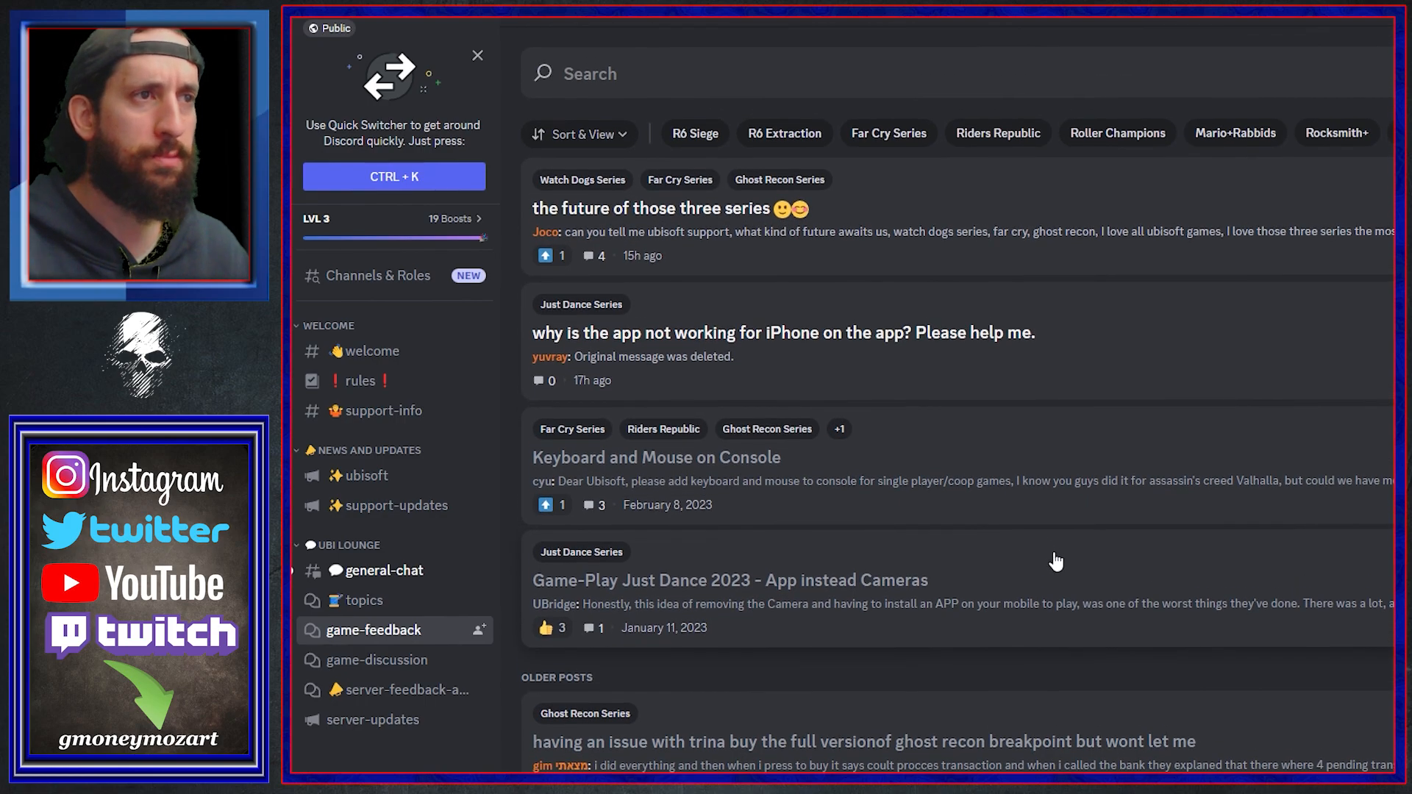
{"action": "mouse_move", "coordinate": [985, 189]}
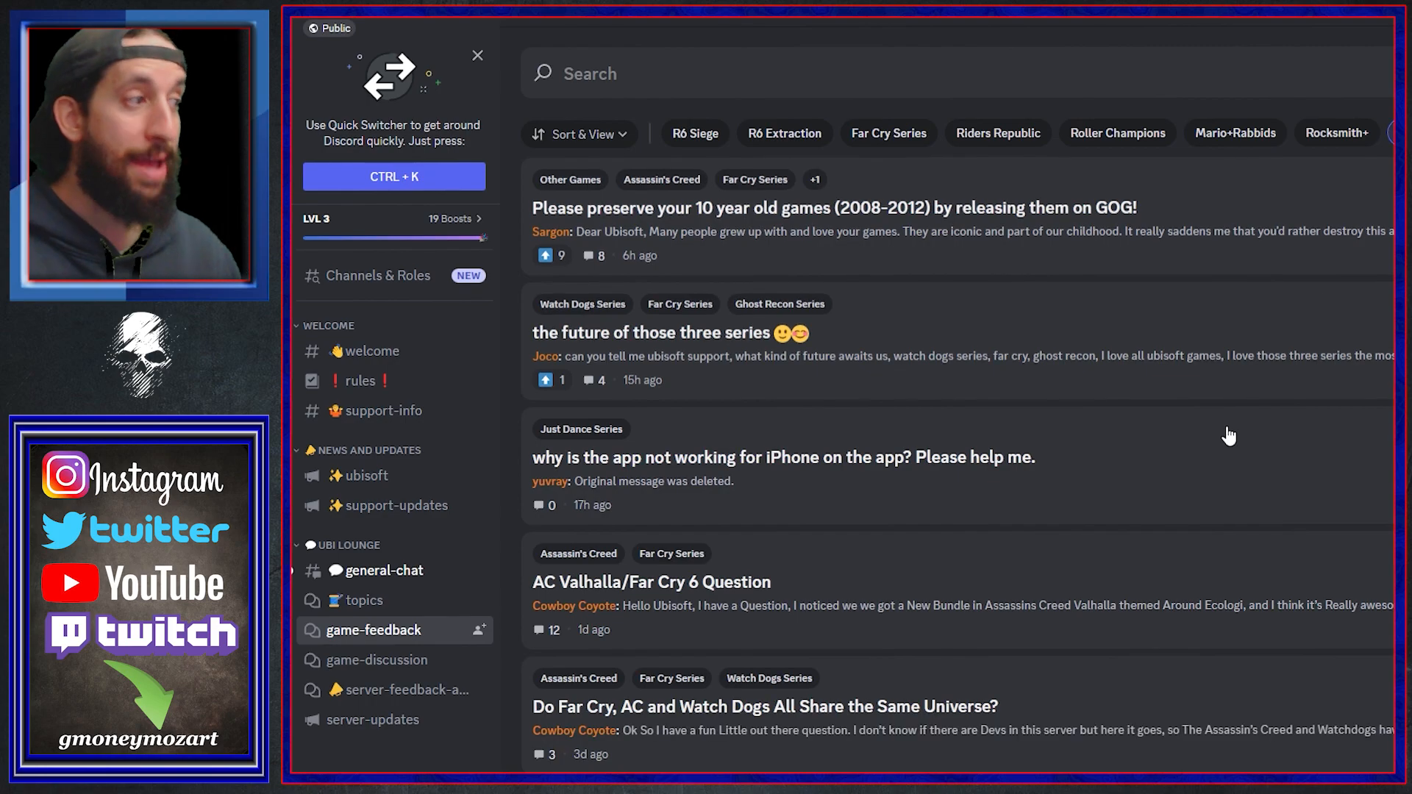
{"action": "scroll", "scroll_direction": "down", "scroll_amount": 3}
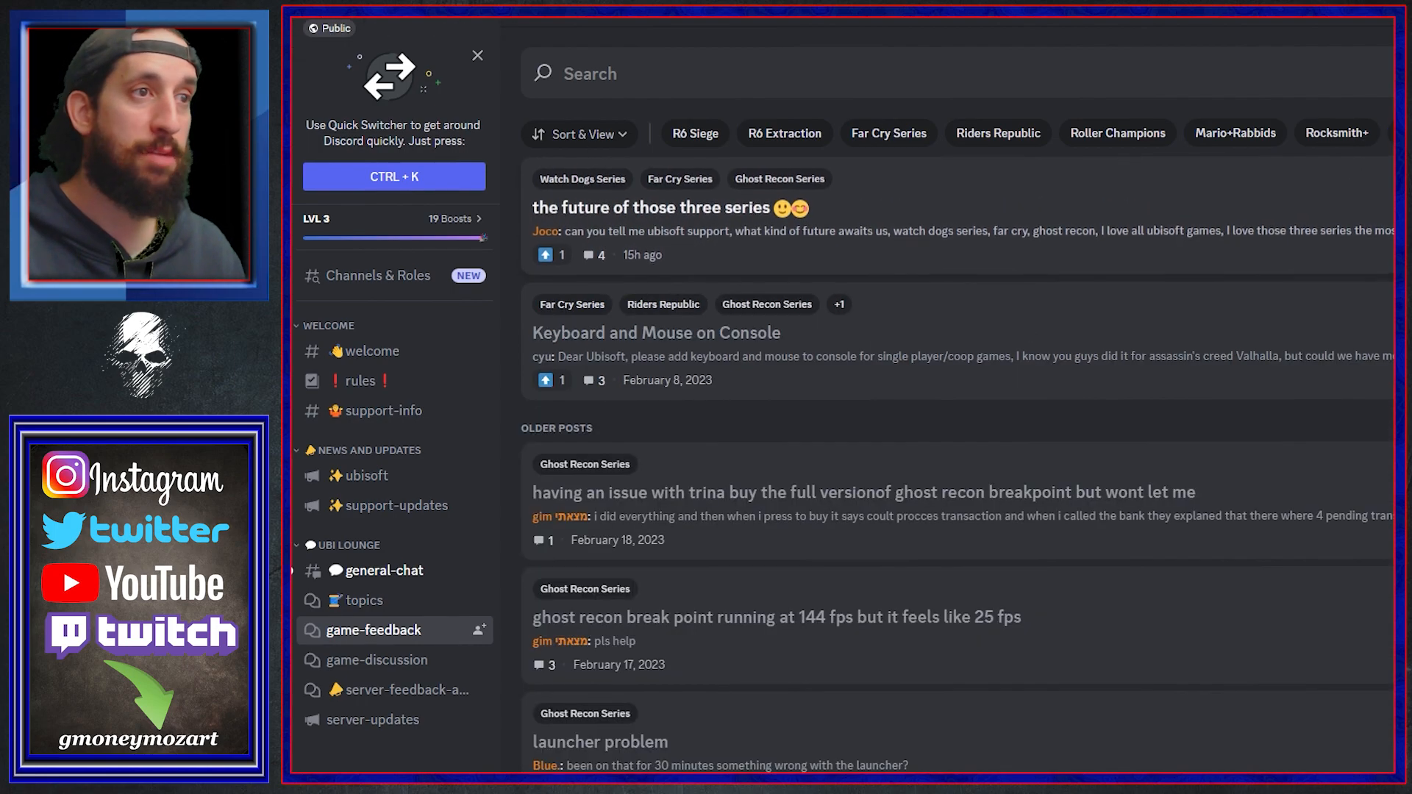
{"action": "left_click", "coordinate": [1337, 133]}
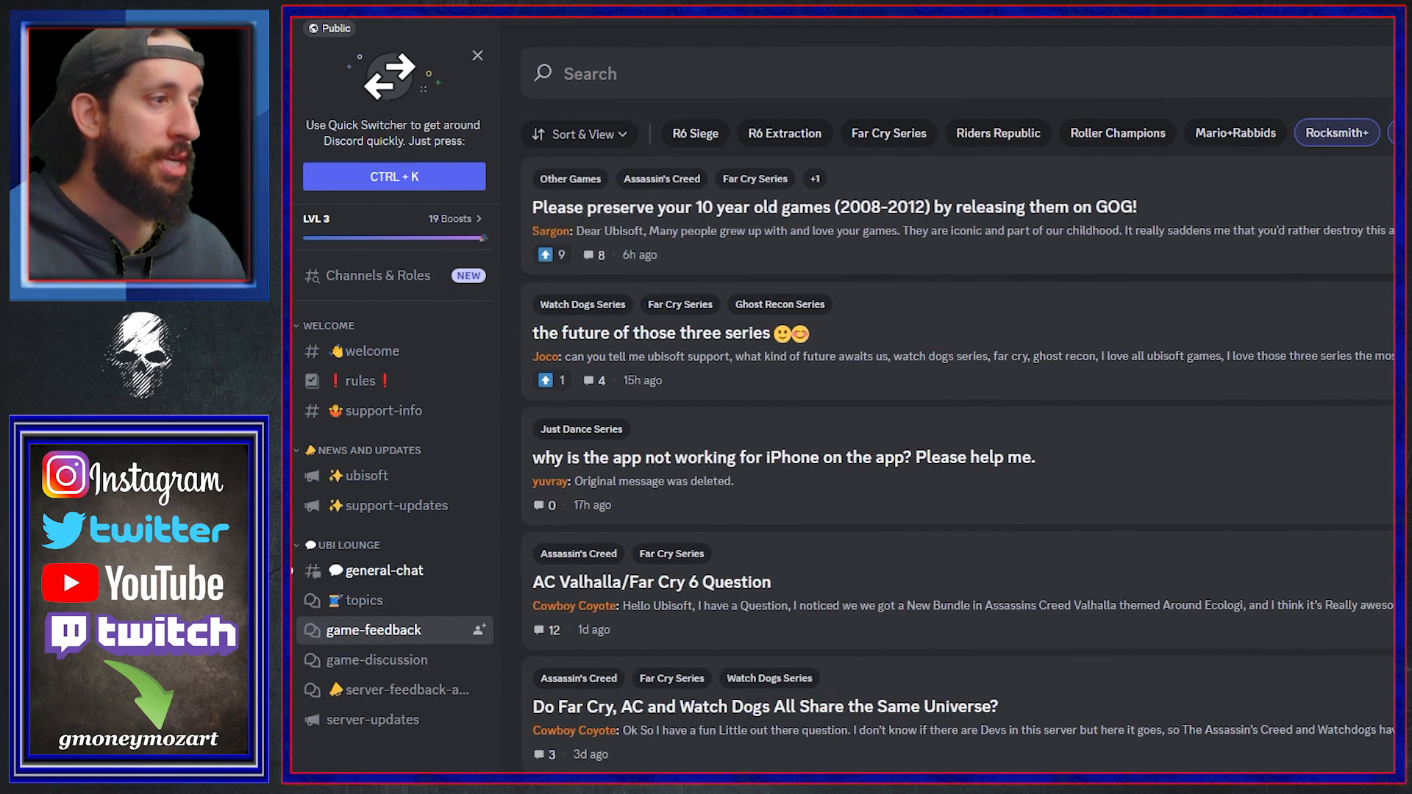
Filter the game-feedback forum to Ghost Recon Series posts like Breakpoint frame-rate issues
{"action": "scroll", "scroll_direction": "down", "scroll_amount": 3}
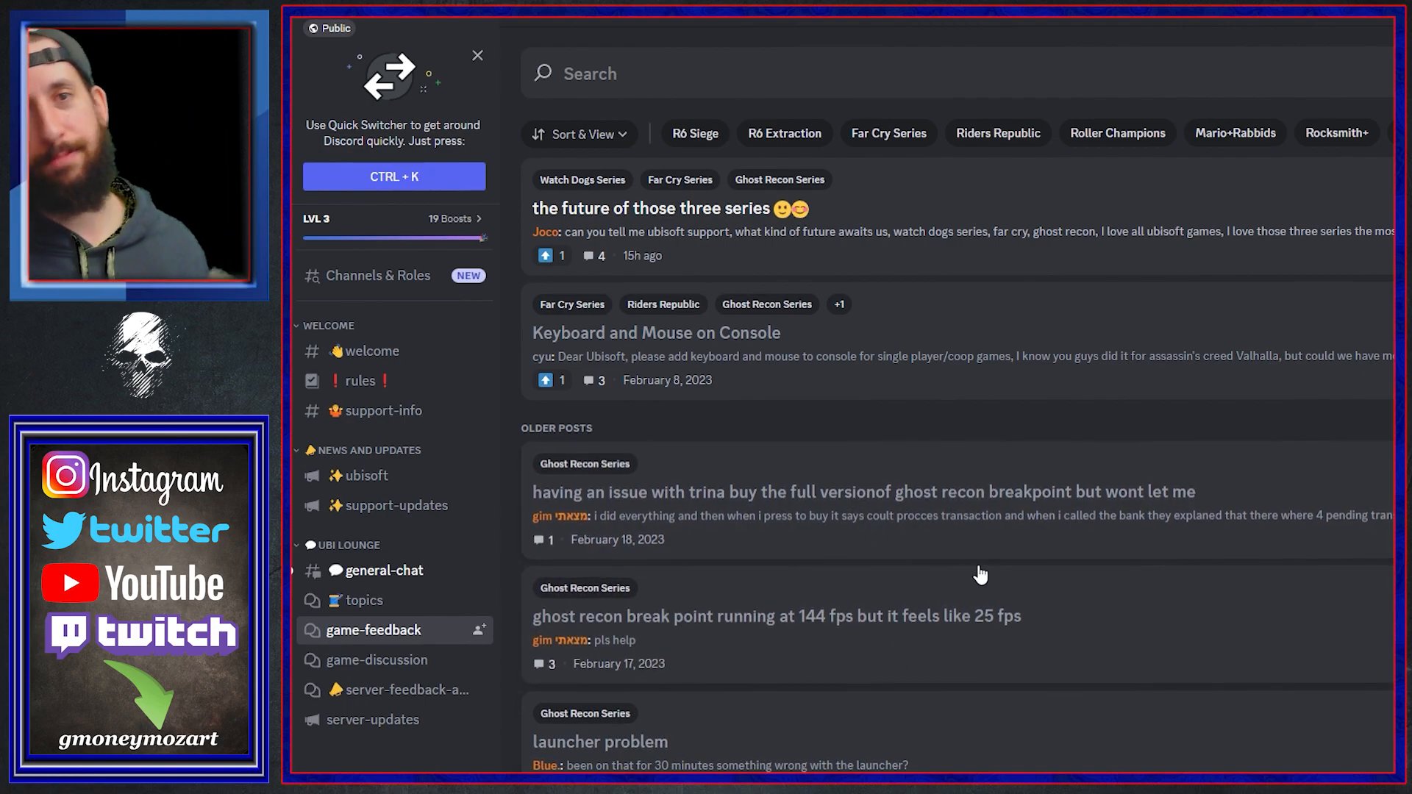
{"action": "mouse_move", "coordinate": [1003, 571]}
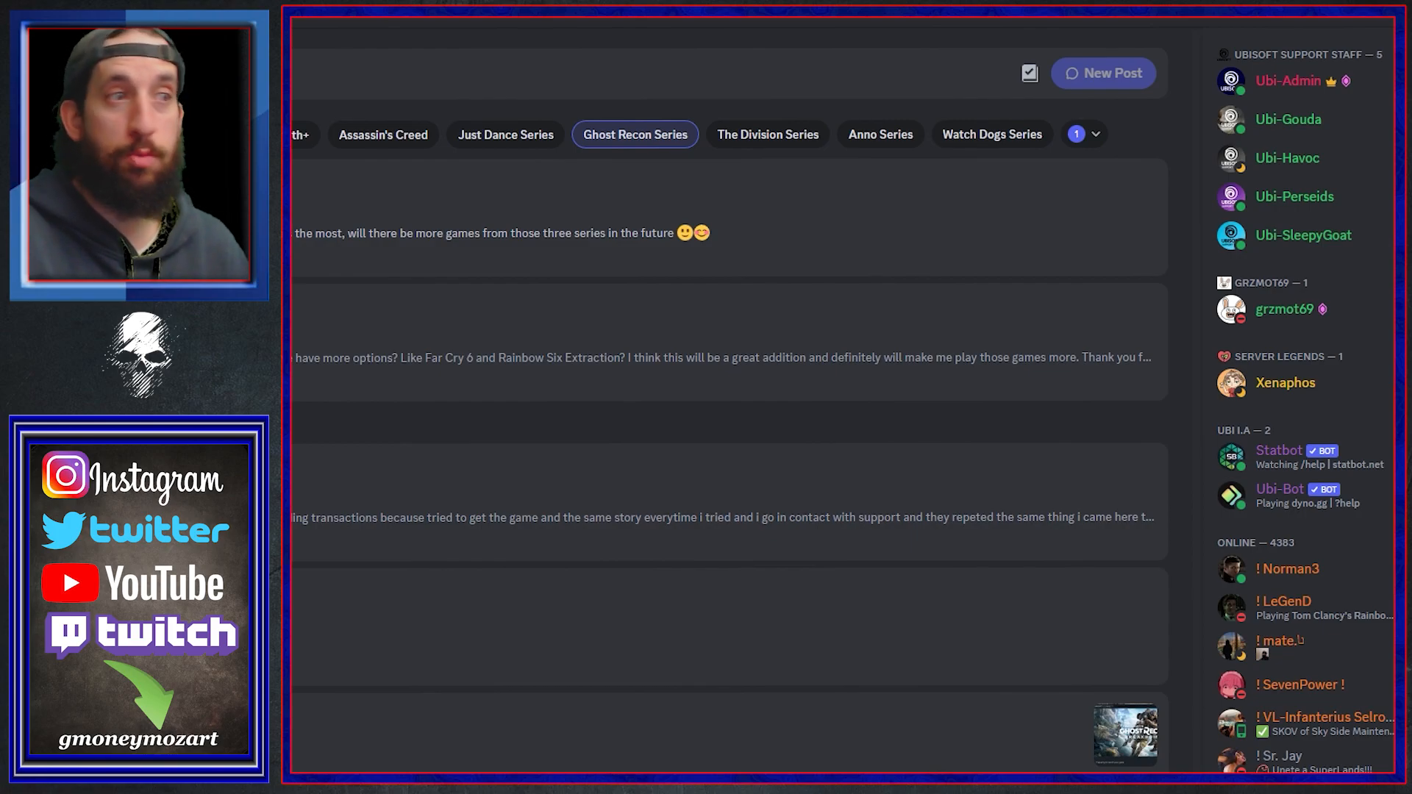
{"action": "mouse_move", "coordinate": [1304, 126]}
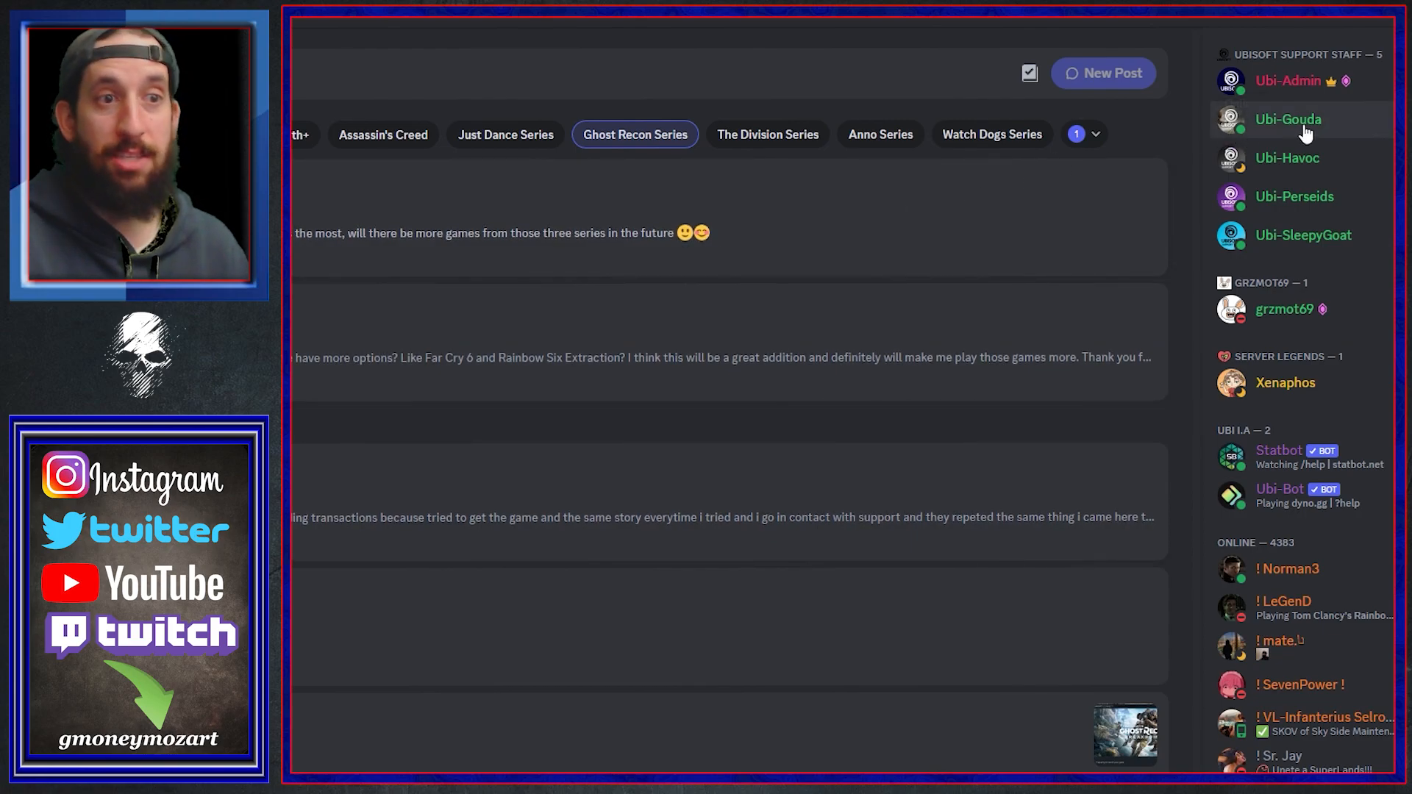
{"action": "left_click", "coordinate": [1287, 118]}
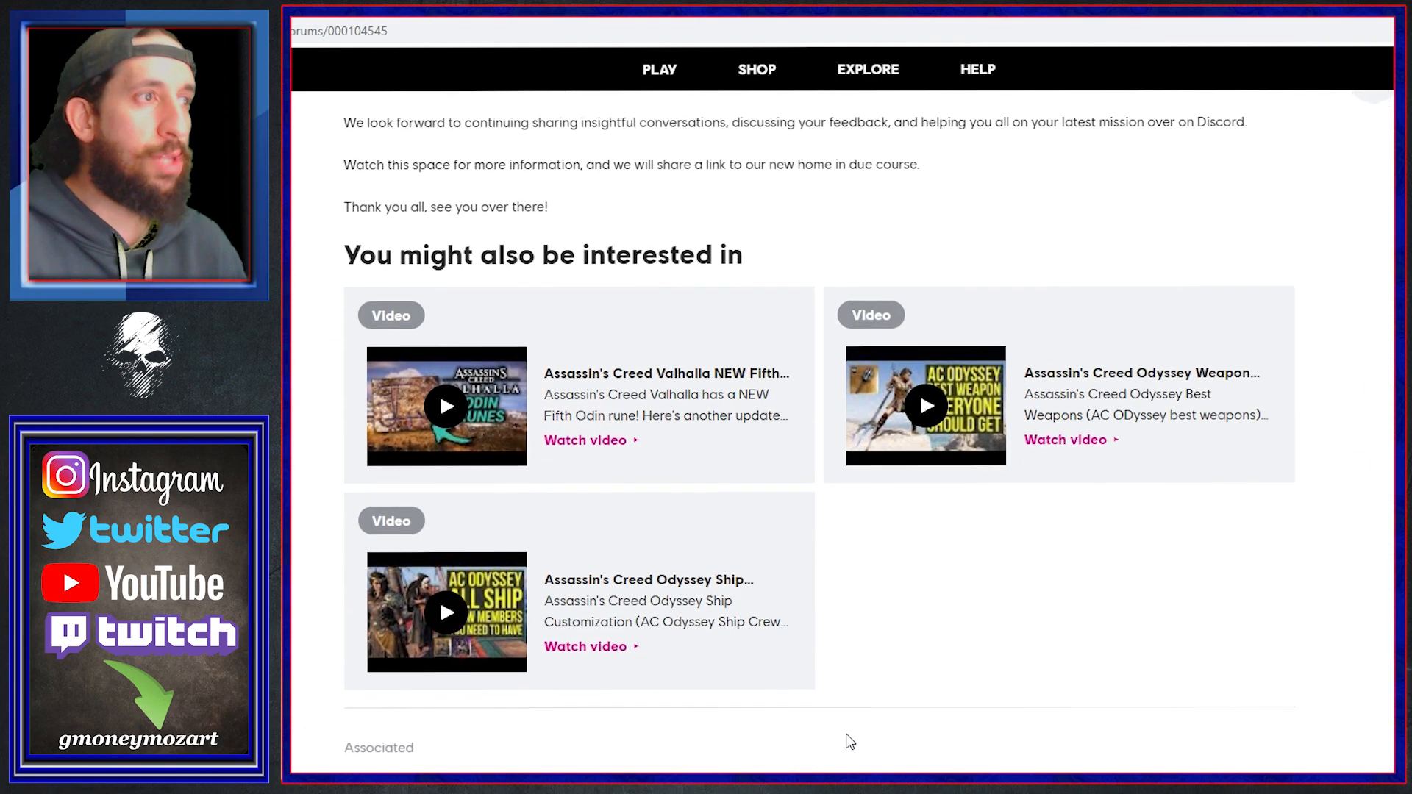
Scroll the Future of the Ubisoft Forums article and reach the Ghost Recon Breakpoint forum page
{"action": "scroll", "scroll_direction": "up", "scroll_amount": 3}
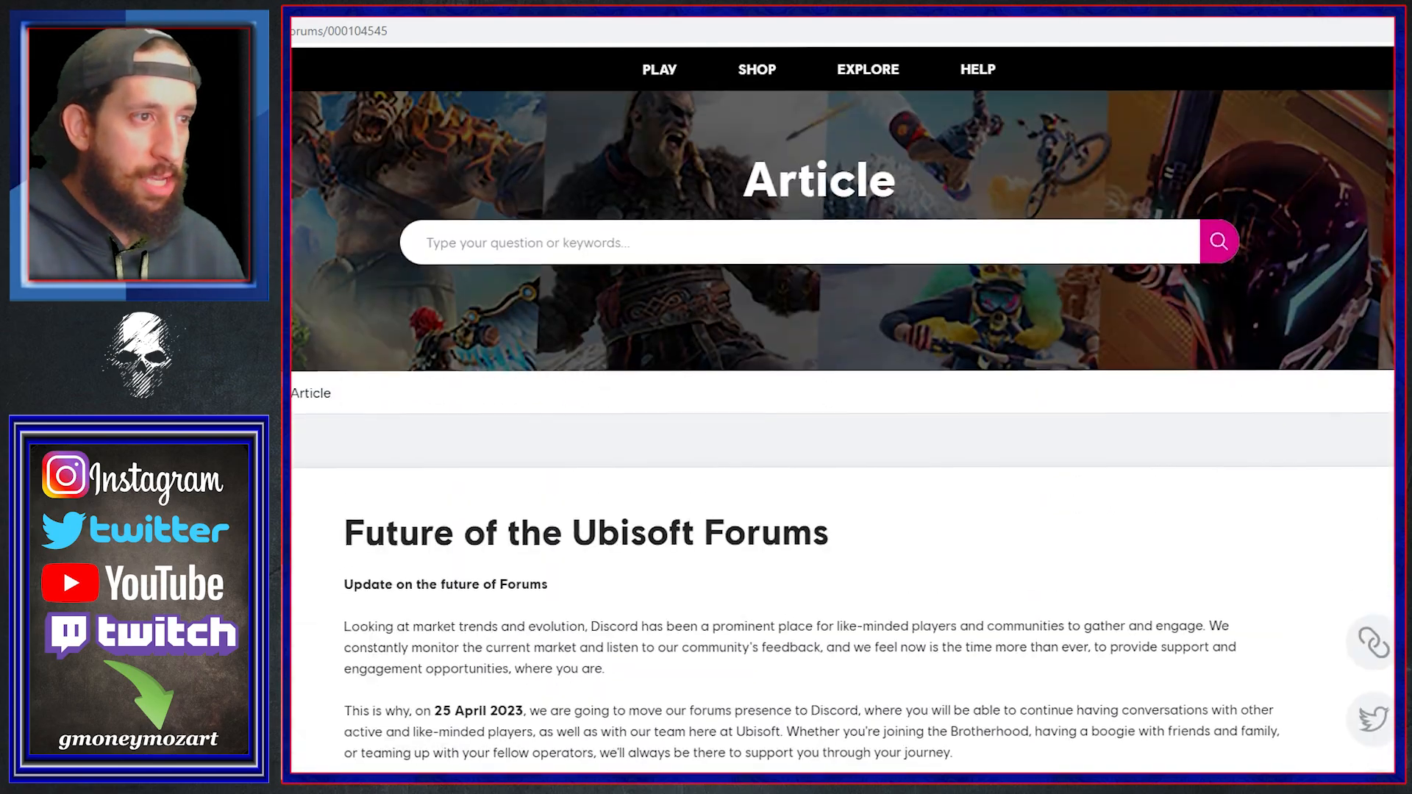
{"action": "scroll", "scroll_direction": "down", "scroll_amount": 3}
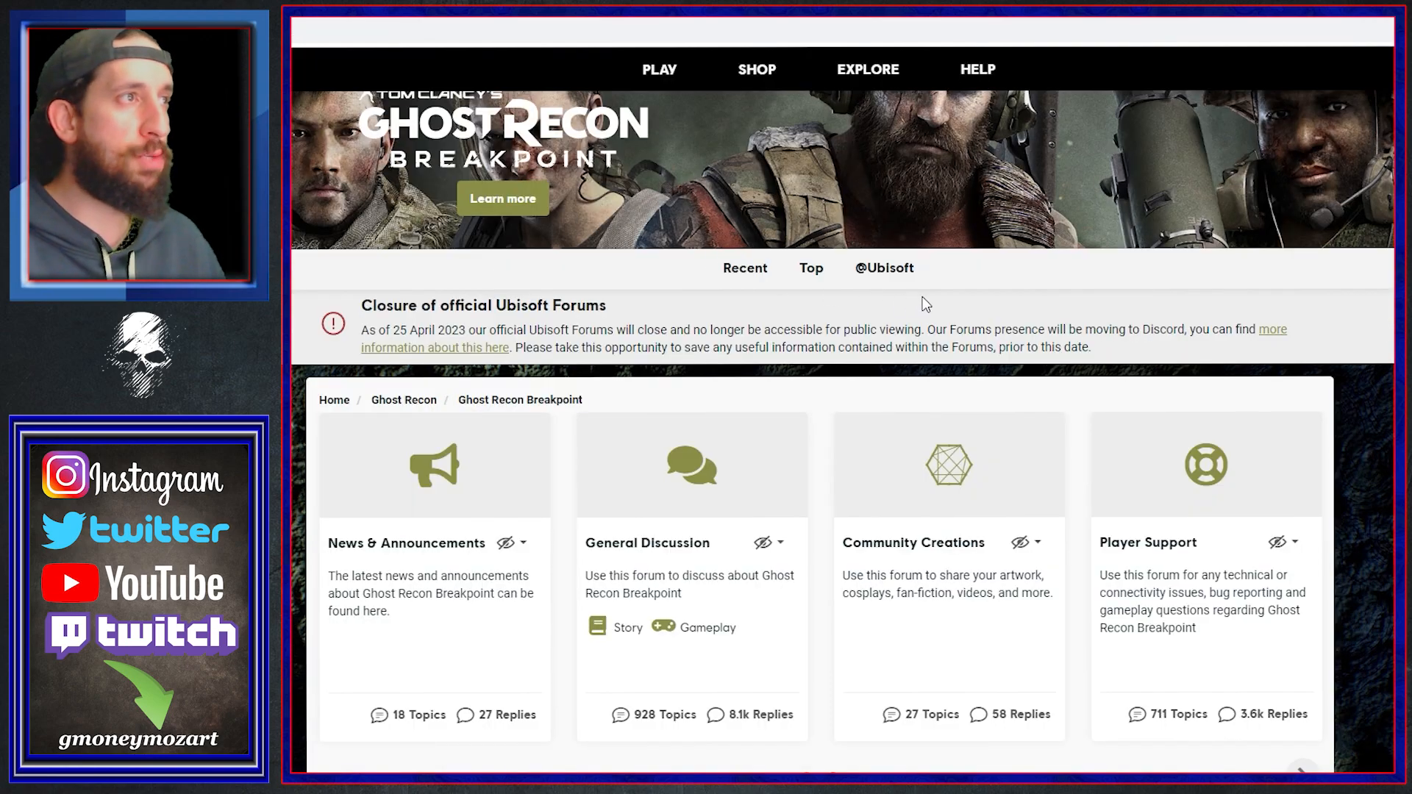
{"action": "mouse_move", "coordinate": [1118, 351]}
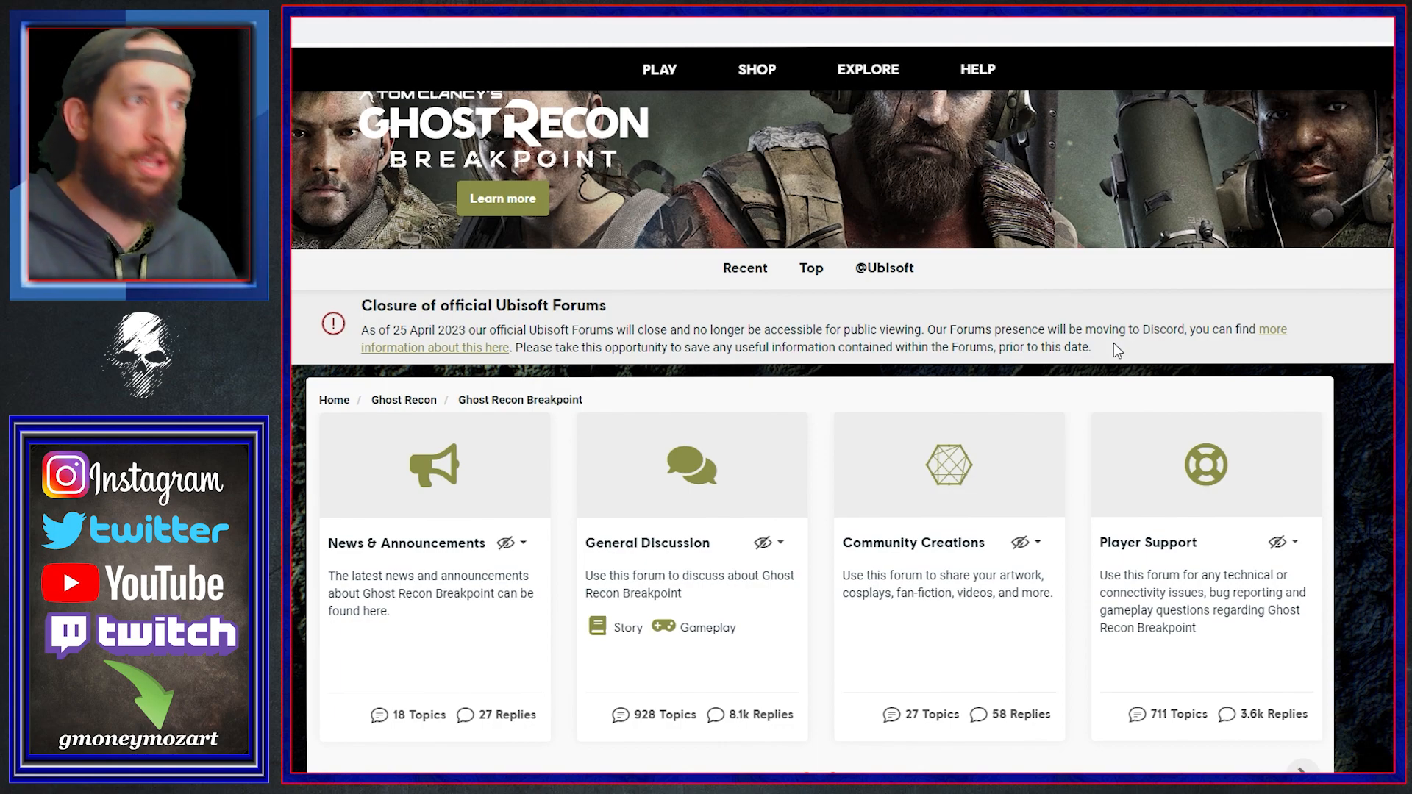